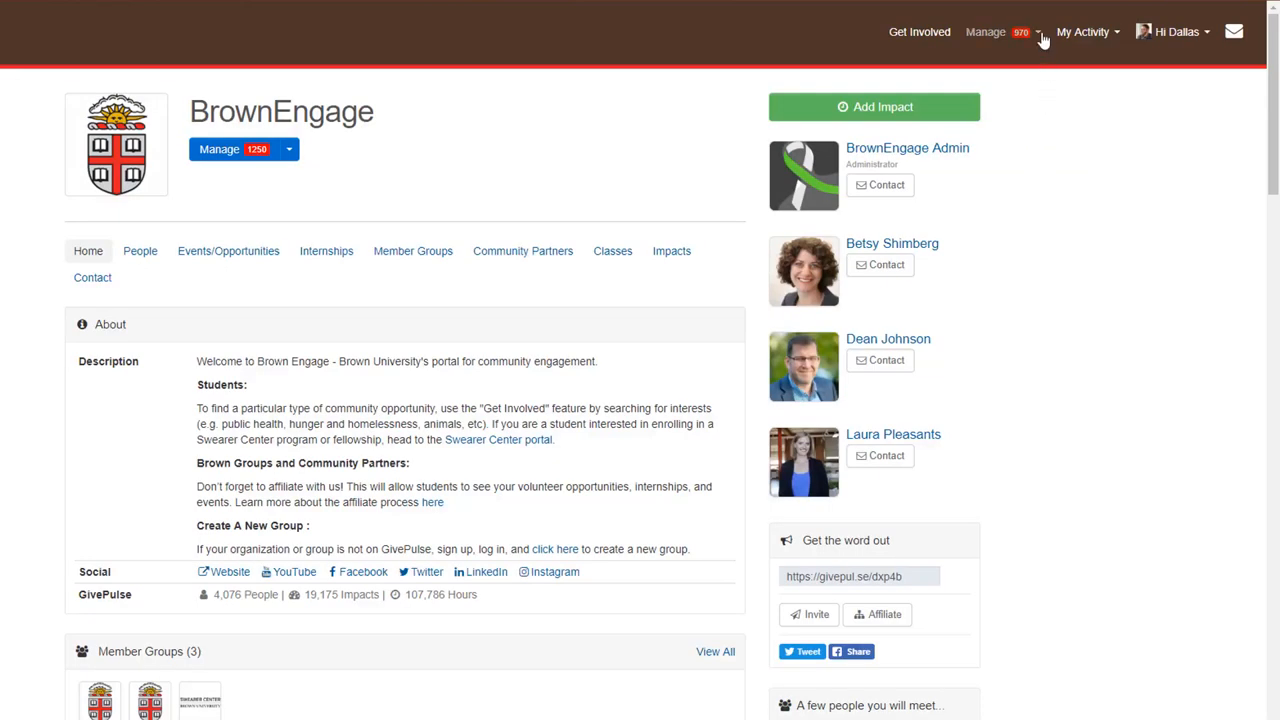
Step: Open Test Group's Manage Events page via Manage > Groups > Manage Group
{"action": "left_click", "coordinate": [1038, 31]}
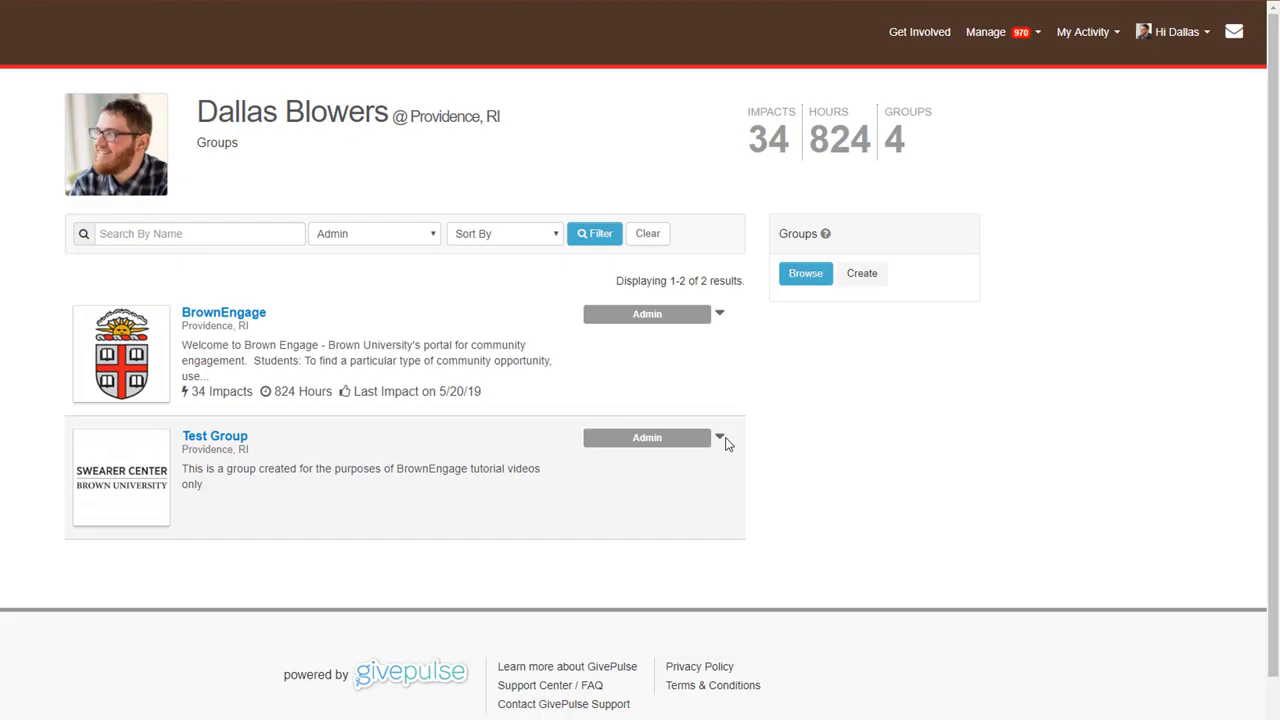
{"action": "left_click", "coordinate": [719, 438]}
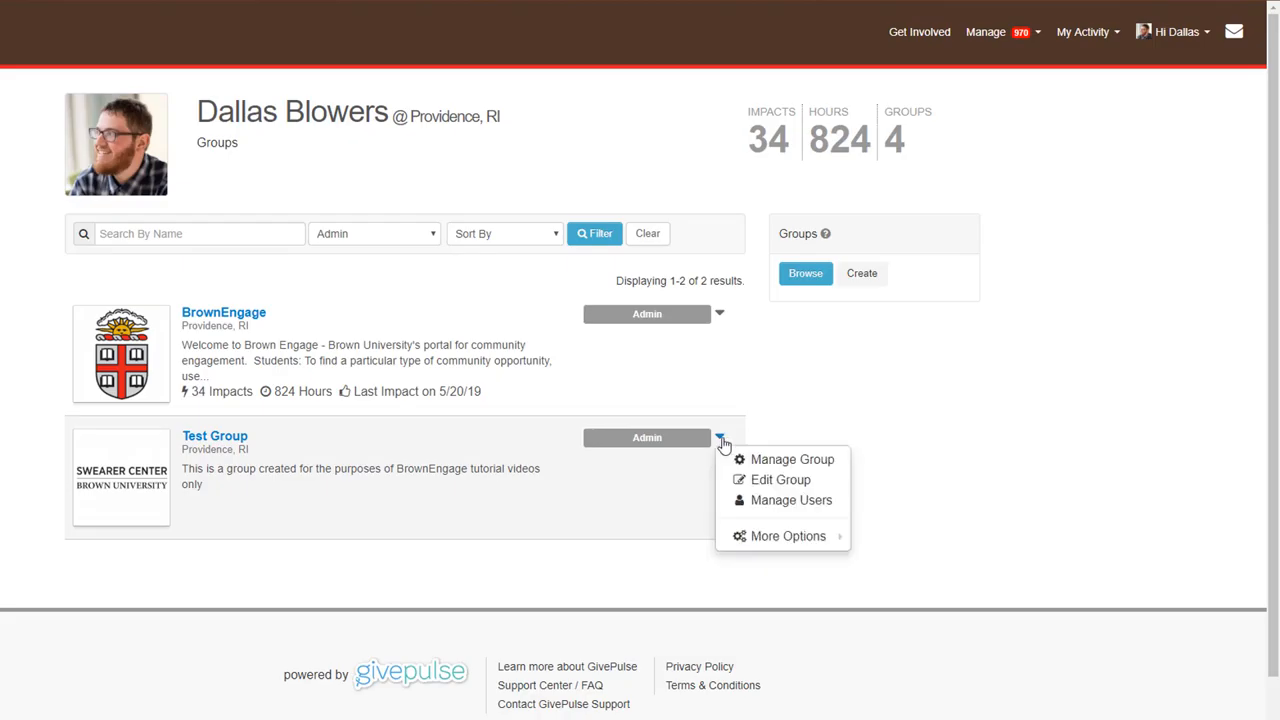
{"action": "mouse_move", "coordinate": [791, 459]}
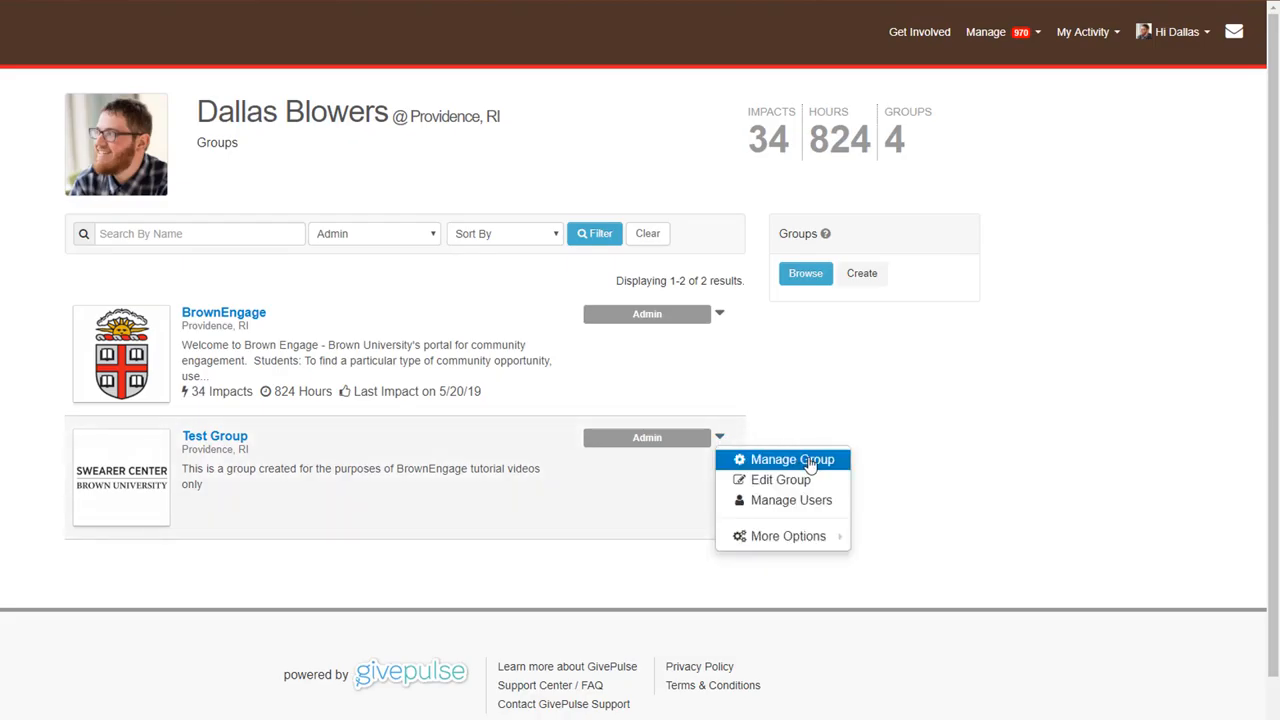
{"action": "left_click", "coordinate": [791, 459]}
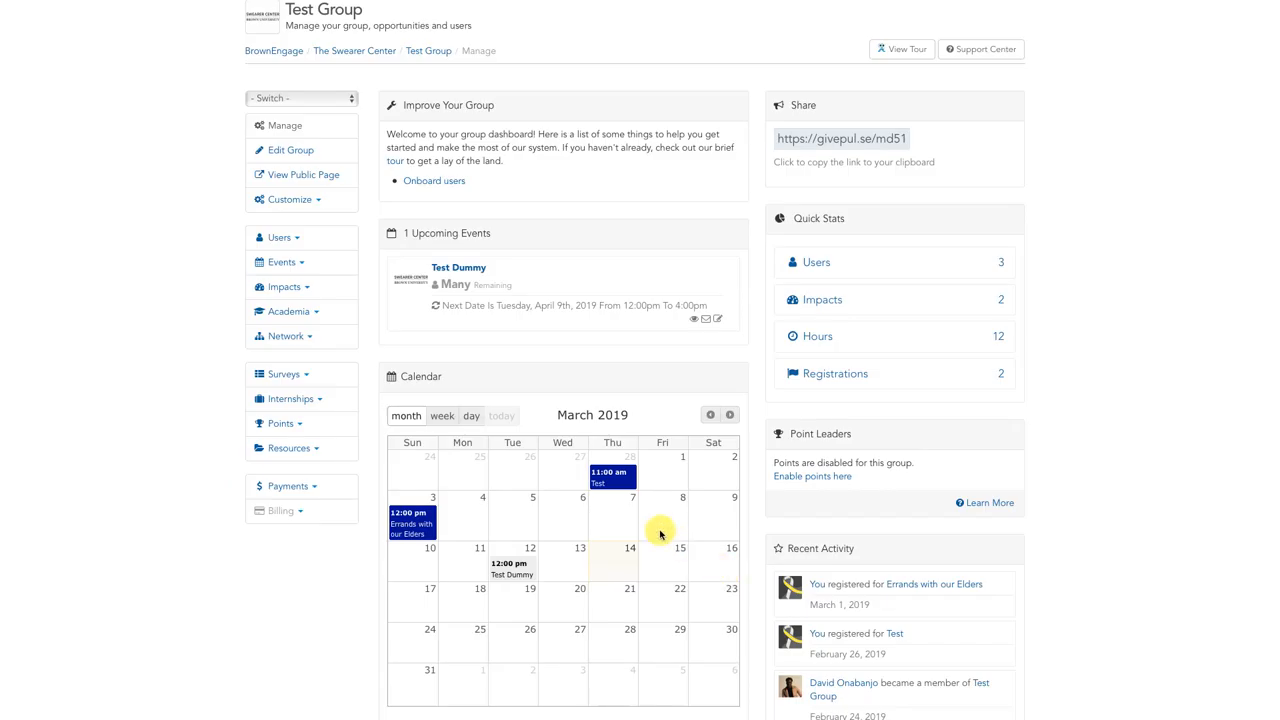
{"action": "left_click", "coordinate": [282, 262]}
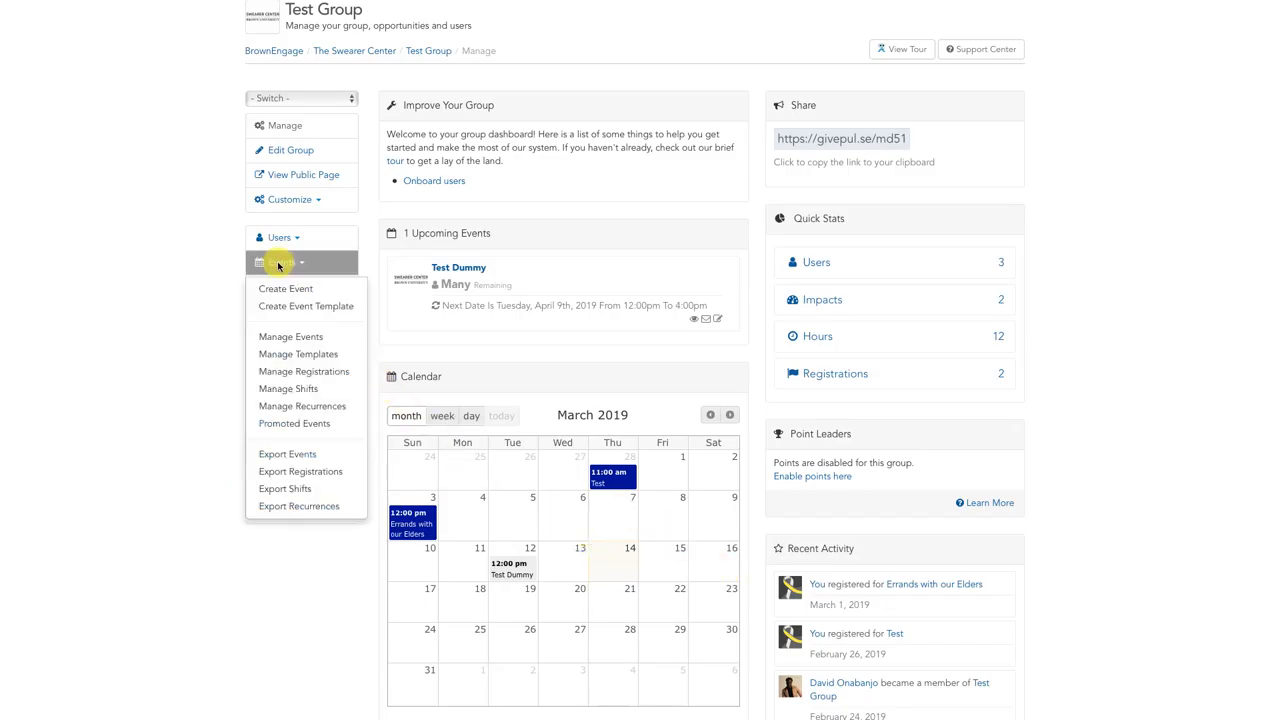
{"action": "mouse_move", "coordinate": [290, 336]}
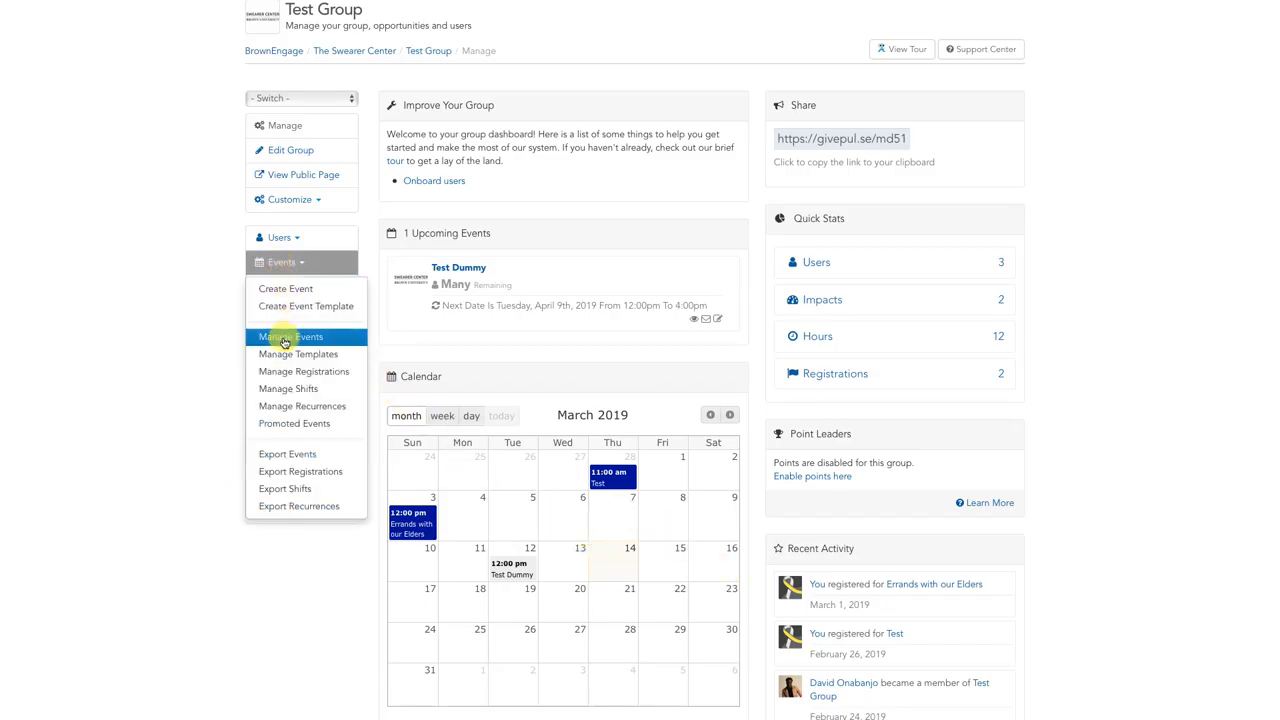
{"action": "left_click", "coordinate": [290, 336]}
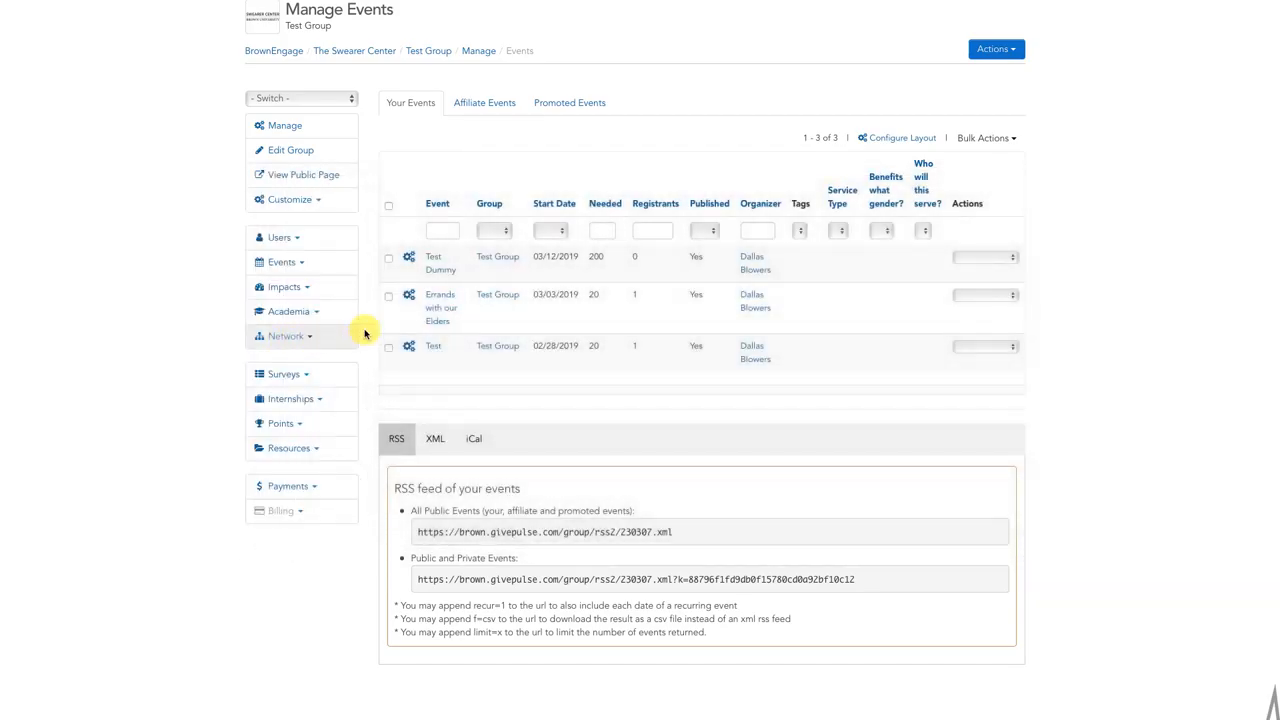
{"action": "mouse_move", "coordinate": [933, 257]}
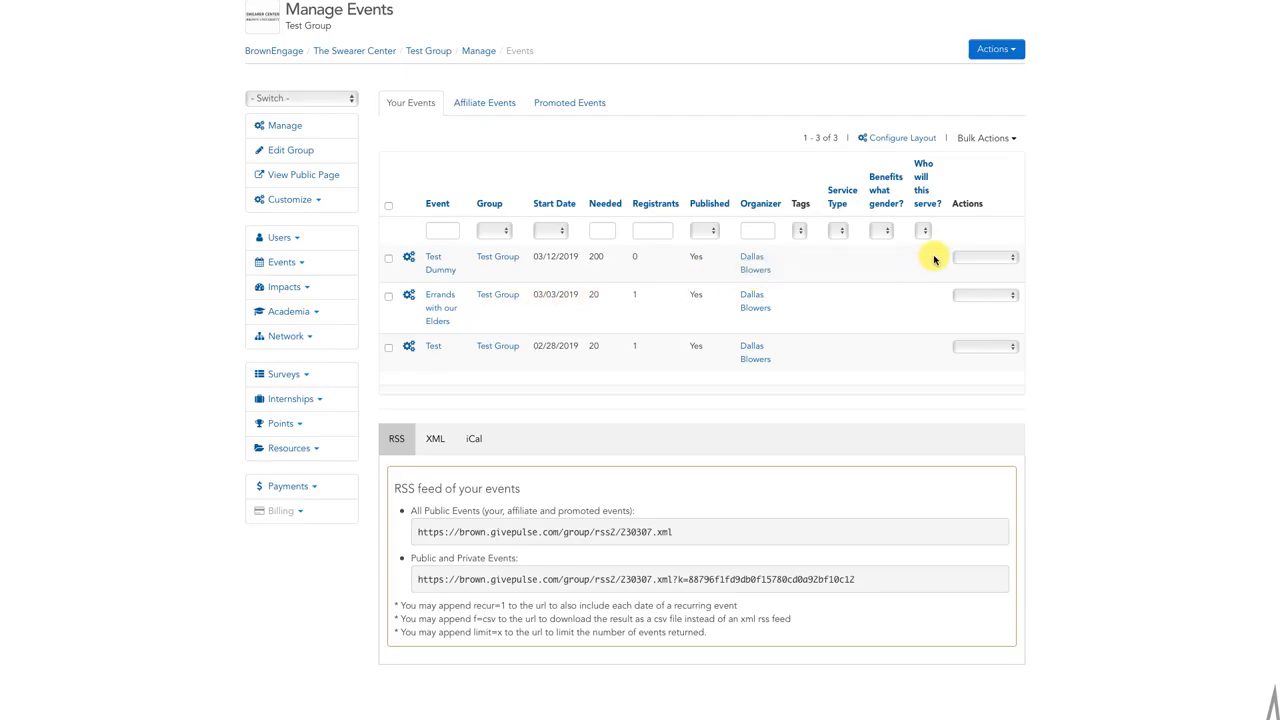
Step: Choose Duplicate from the Test Dummy event's Actions dropdown
{"action": "left_click", "coordinate": [984, 257]}
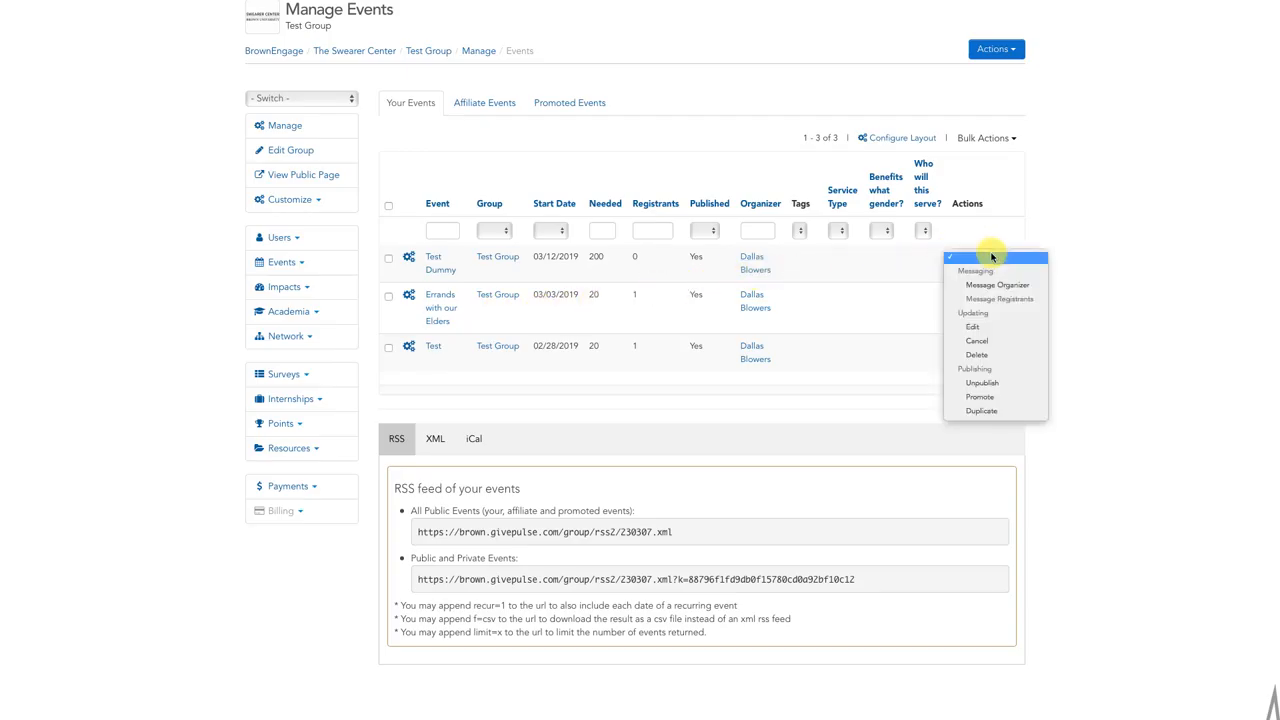
{"action": "mouse_move", "coordinate": [982, 411]}
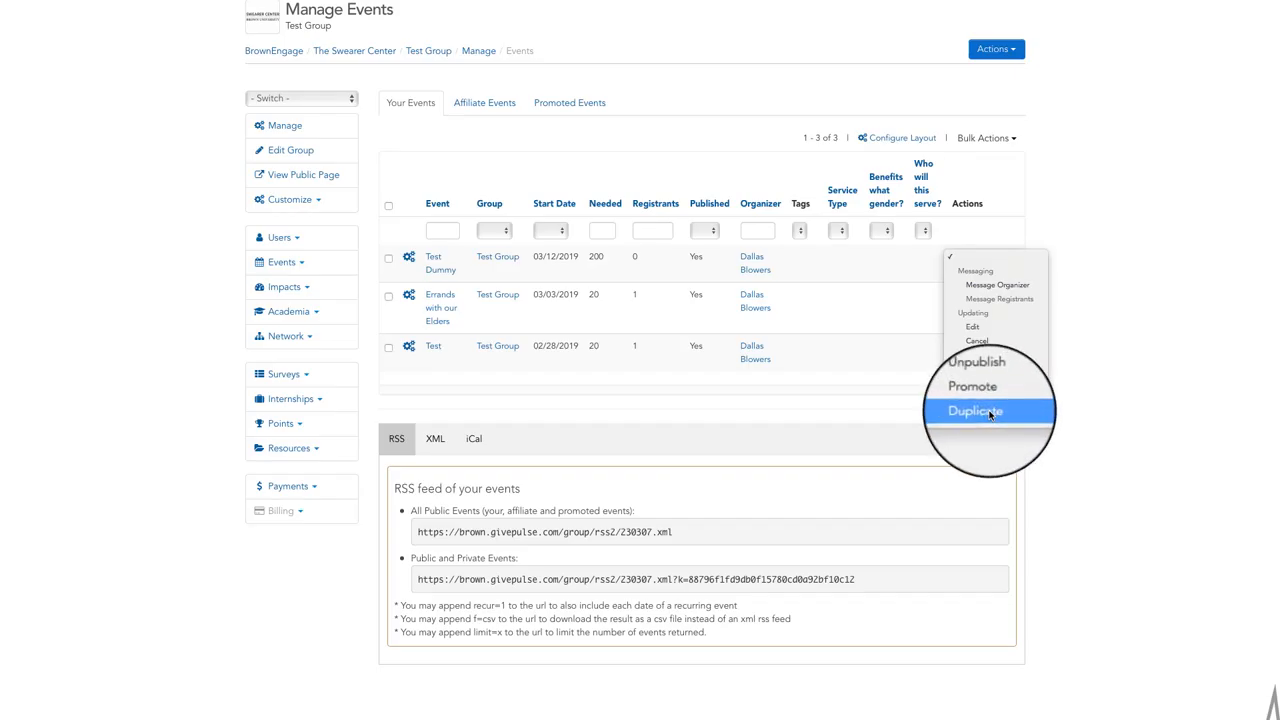
{"action": "left_click", "coordinate": [975, 411]}
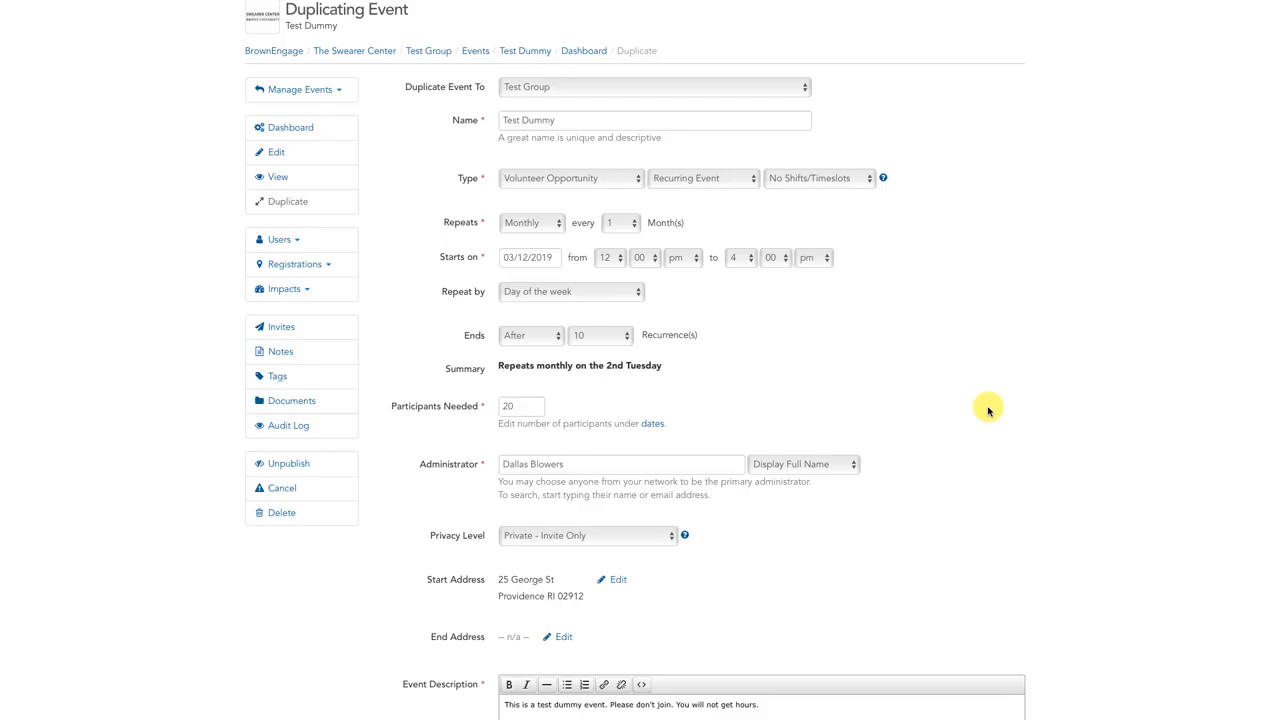
Step: Save the duplicated Test Dummy form and continue to Edit Advanced
{"action": "scroll", "scroll_direction": "down", "scroll_amount": 3}
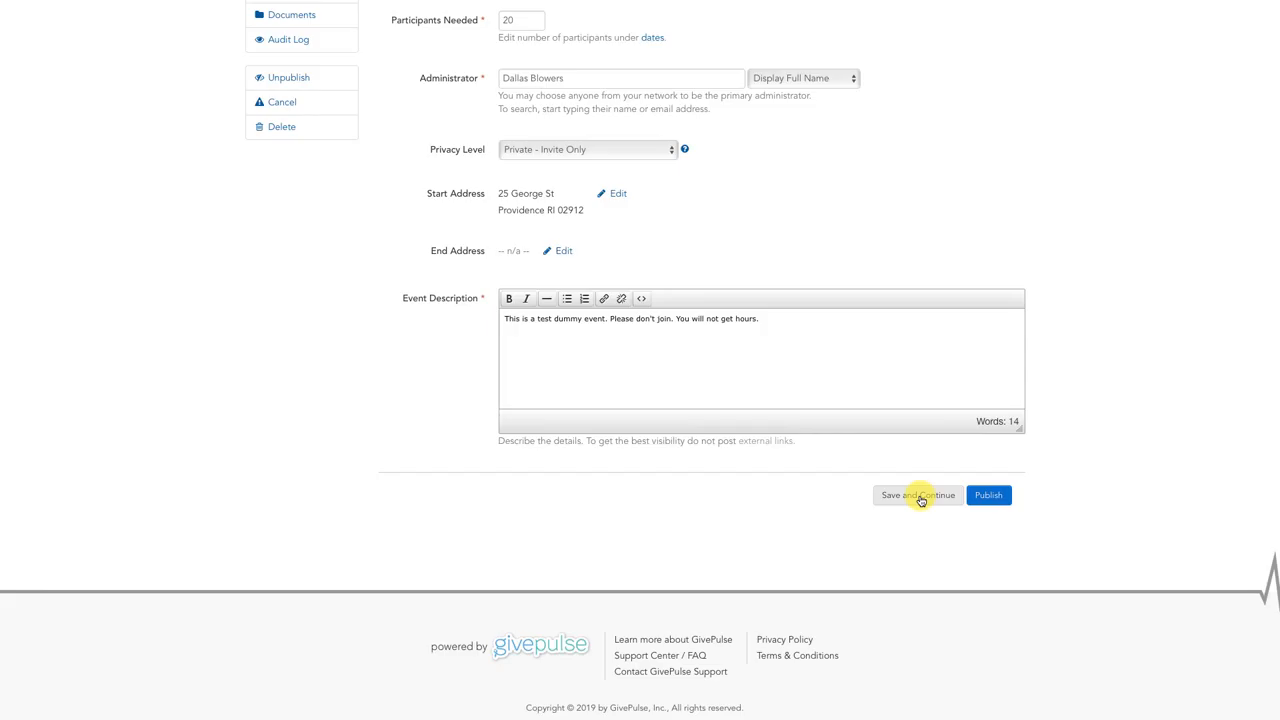
{"action": "left_click", "coordinate": [917, 495]}
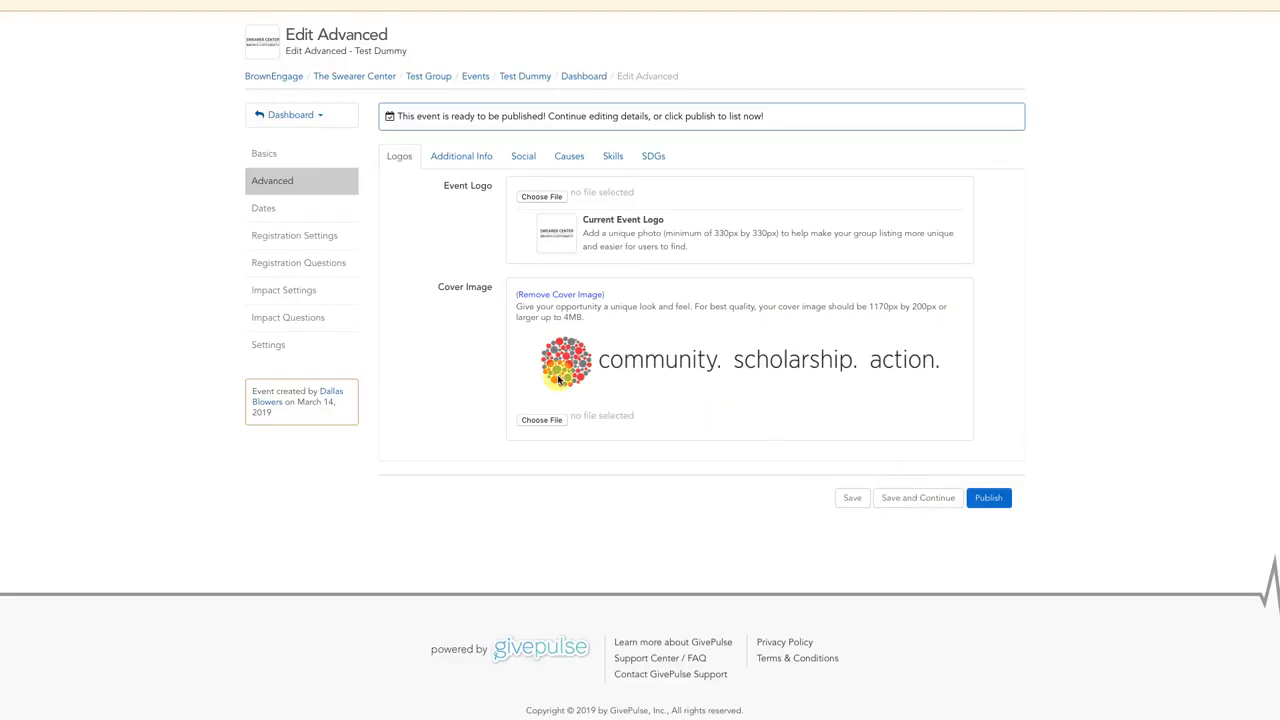
{"action": "mouse_move", "coordinate": [320, 250]}
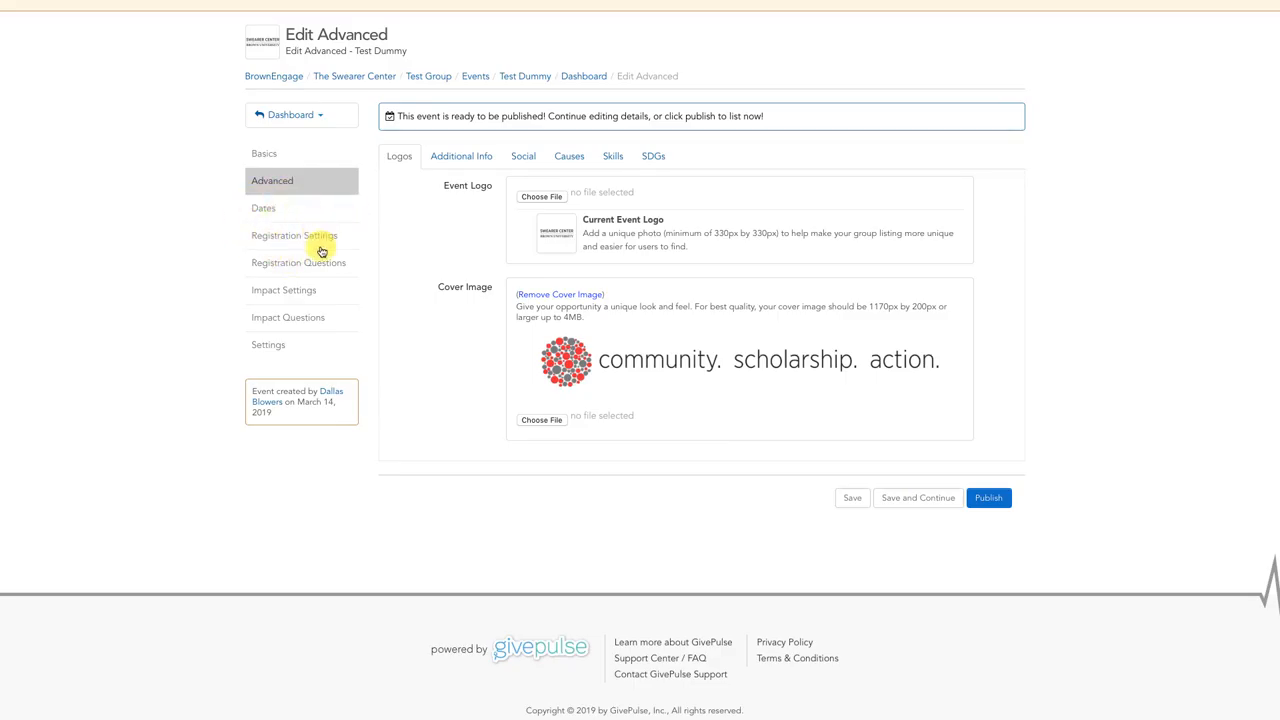